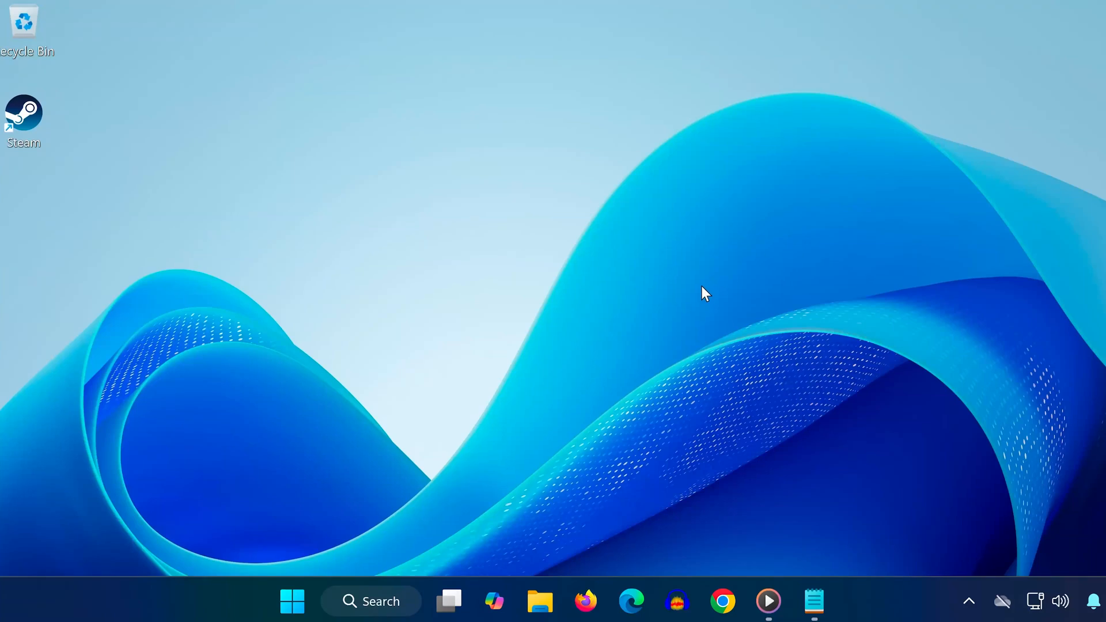
mouse_move(628, 335)
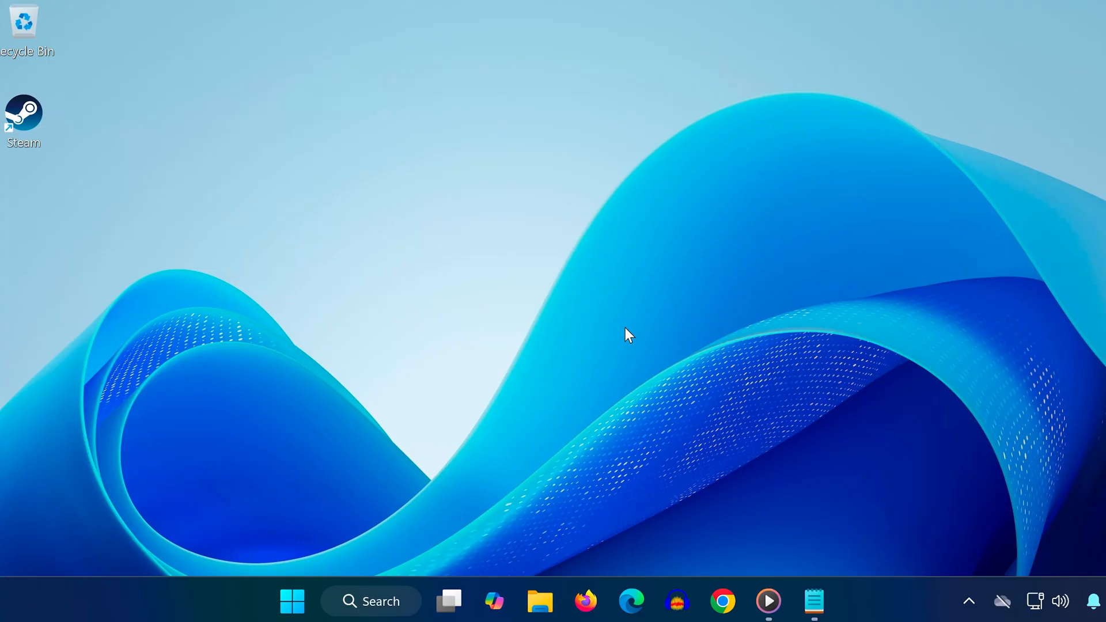
mouse_move(331, 532)
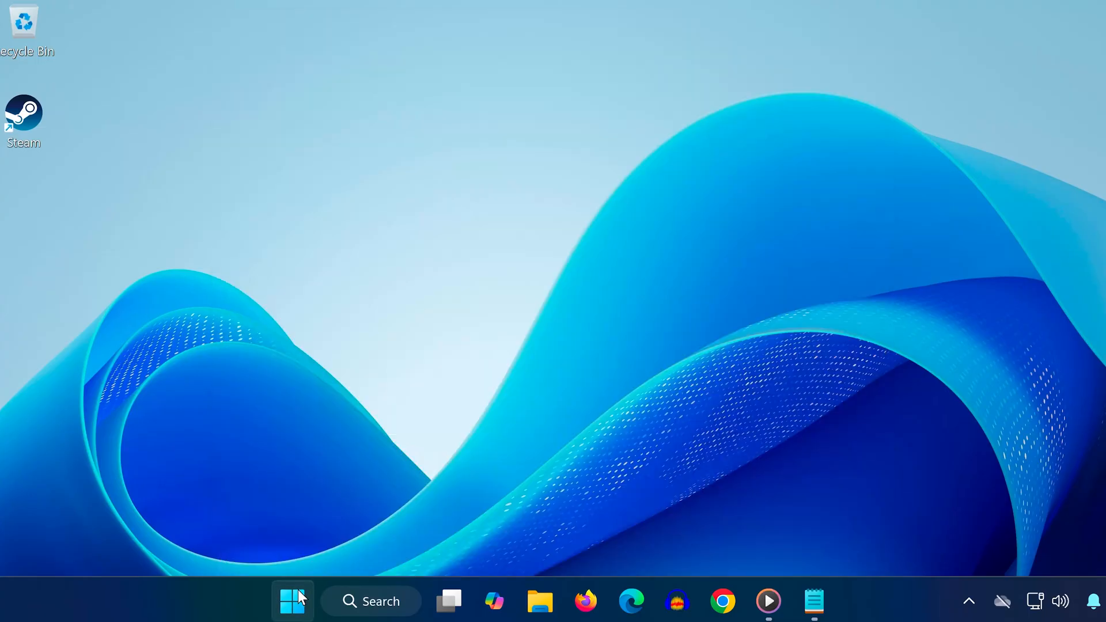
- Search for the firewall, reach Inbound Rules and begin a new Port rule
text(fire)
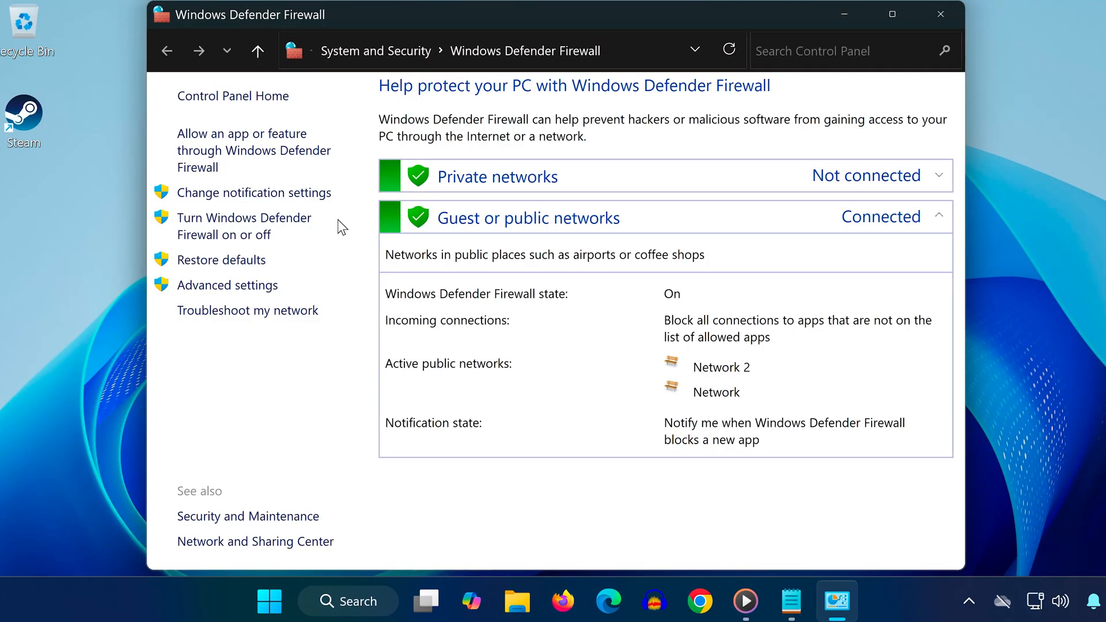
click(227, 285)
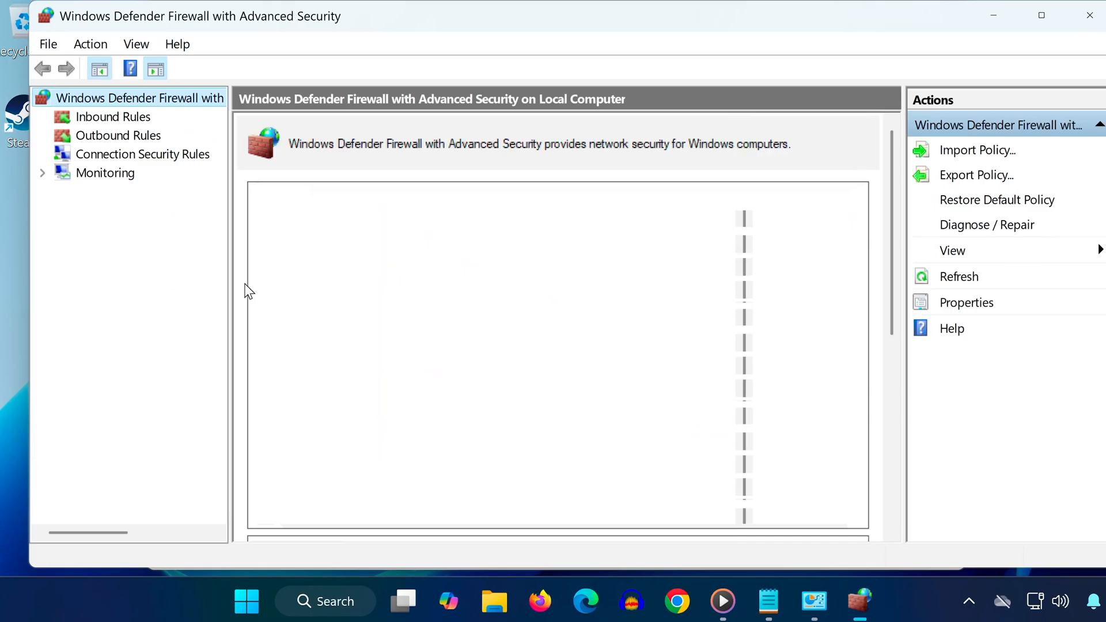
click(112, 116)
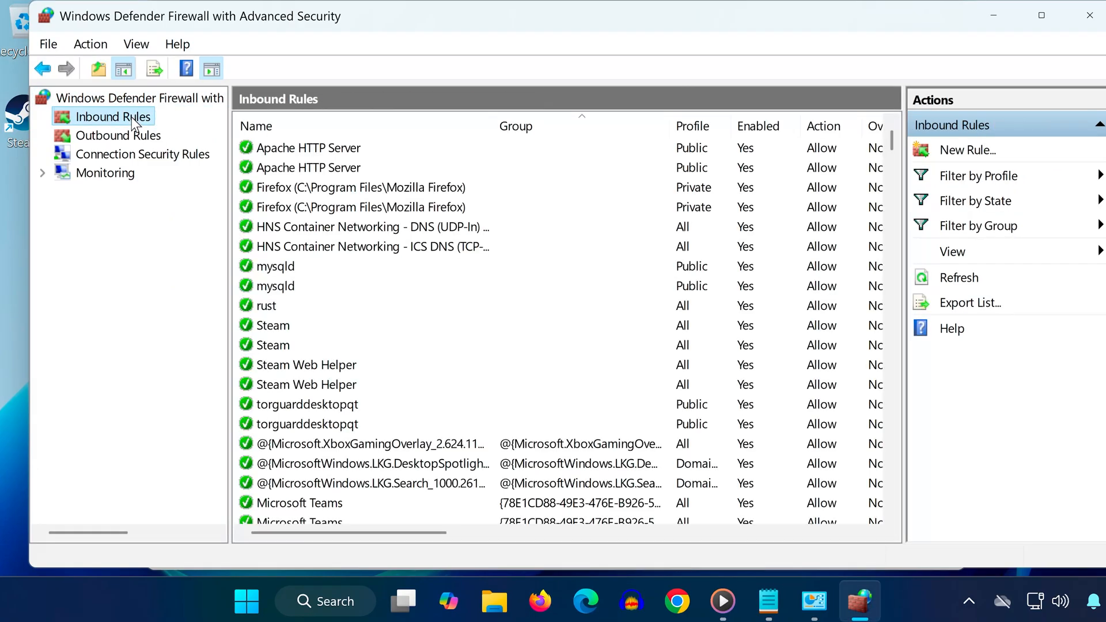
click(966, 149)
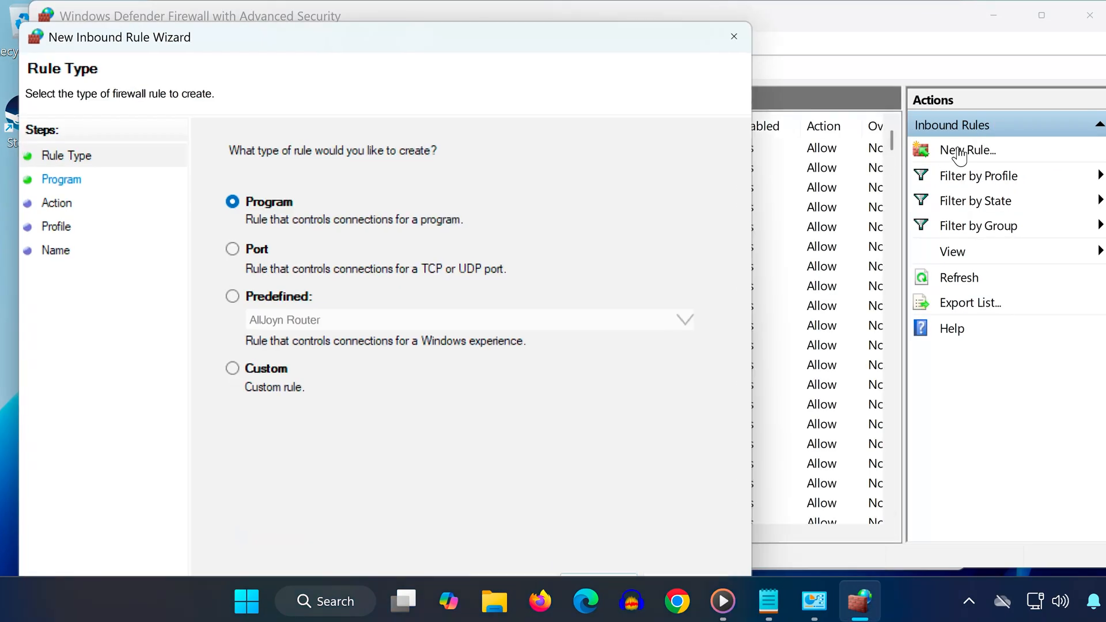
click(237, 229)
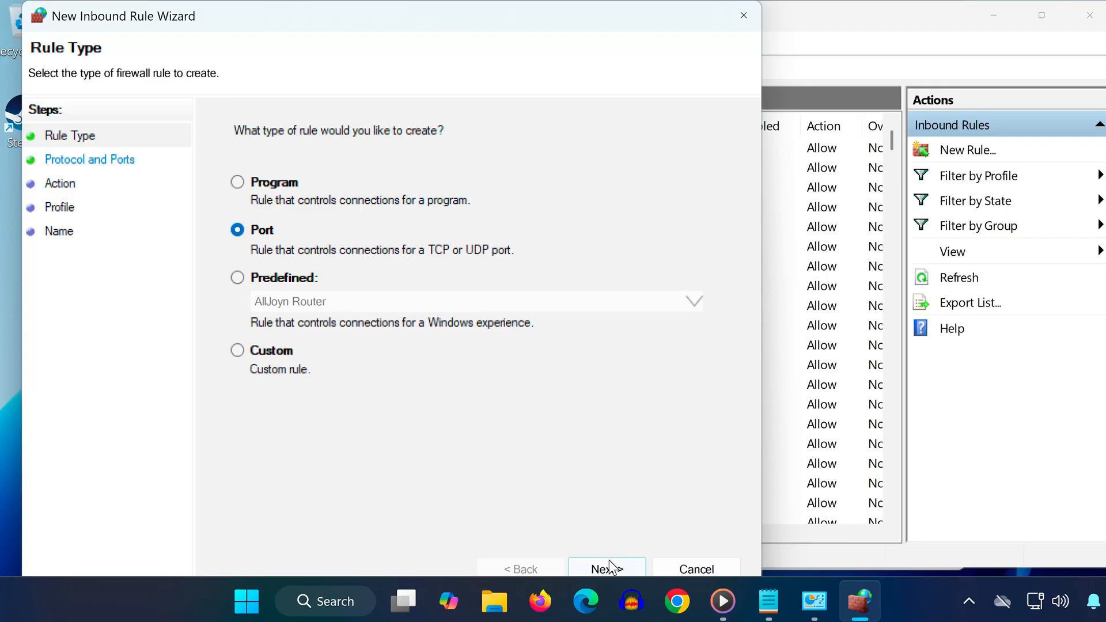
click(605, 569)
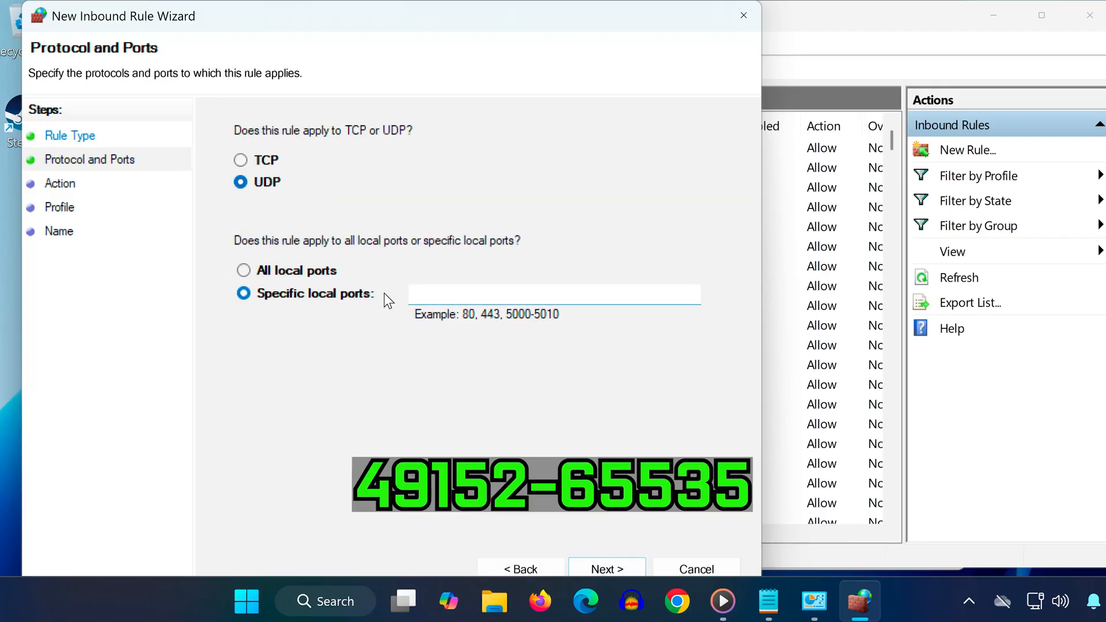
text(49152-65535)
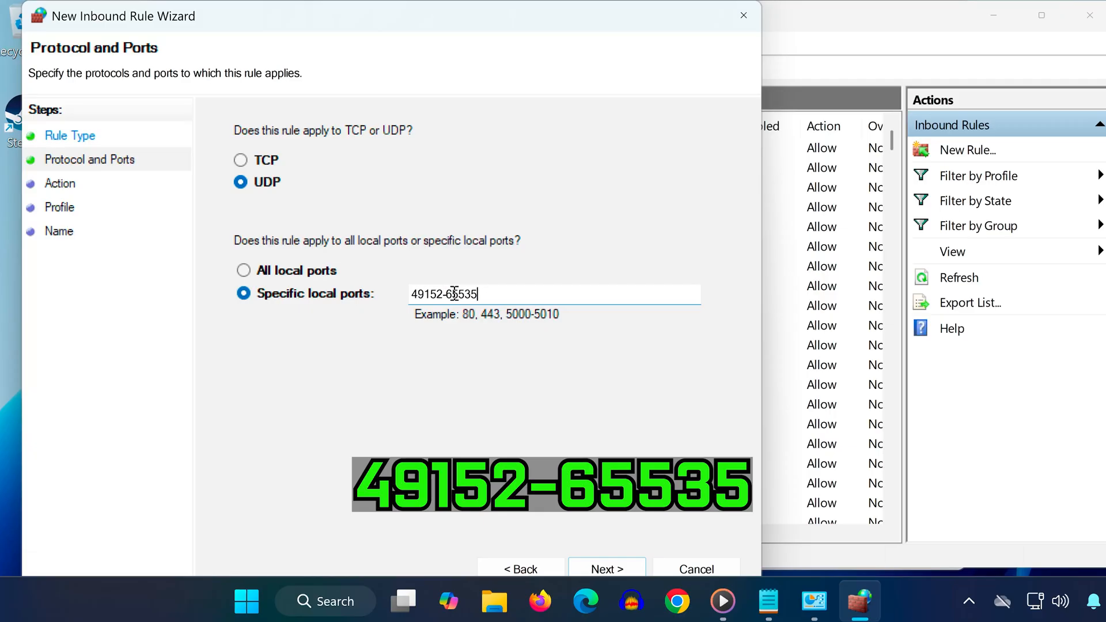
mouse_move(472, 309)
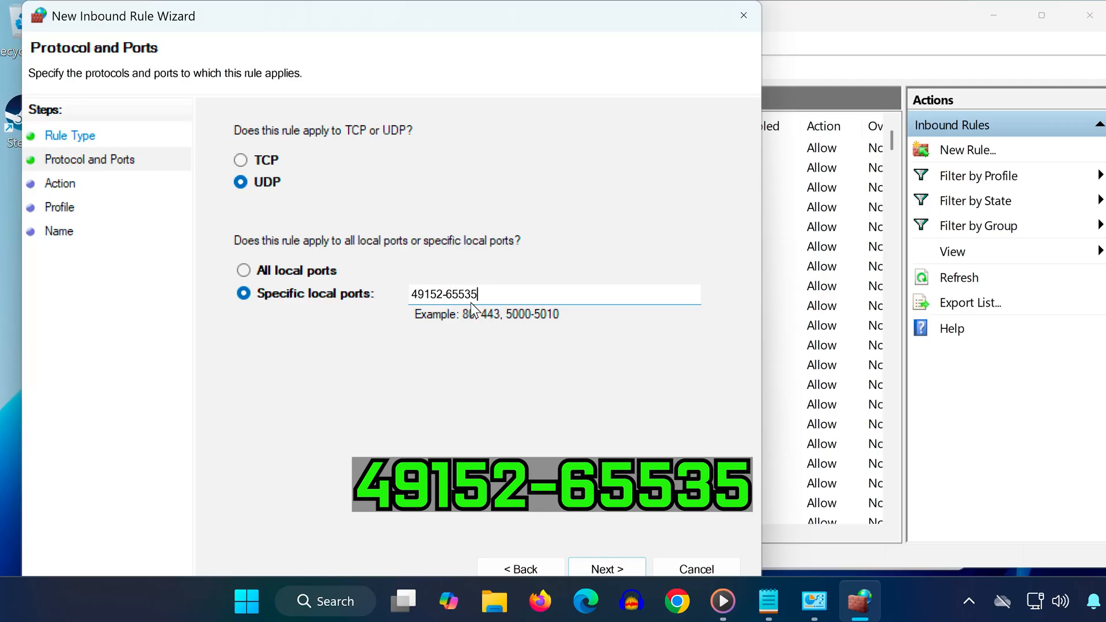
click(605, 569)
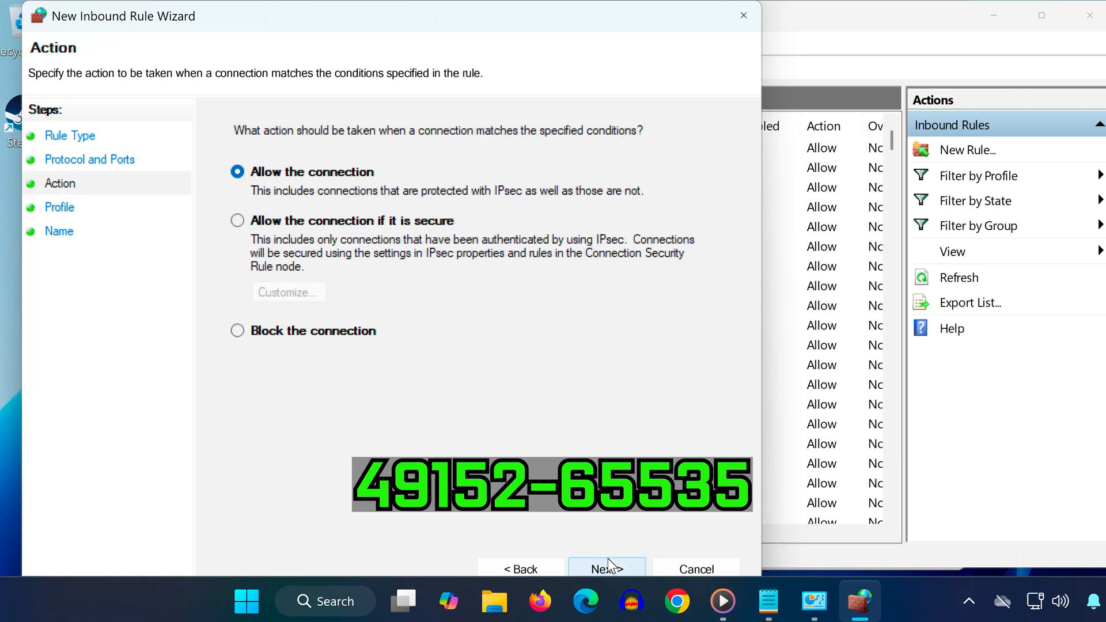
click(605, 569)
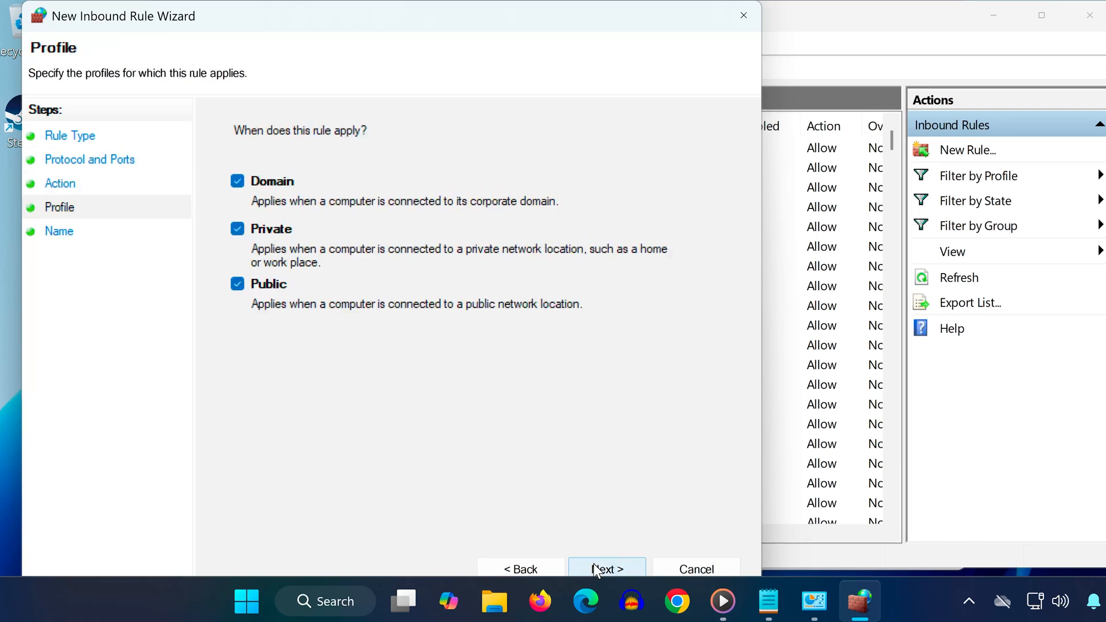
click(605, 569)
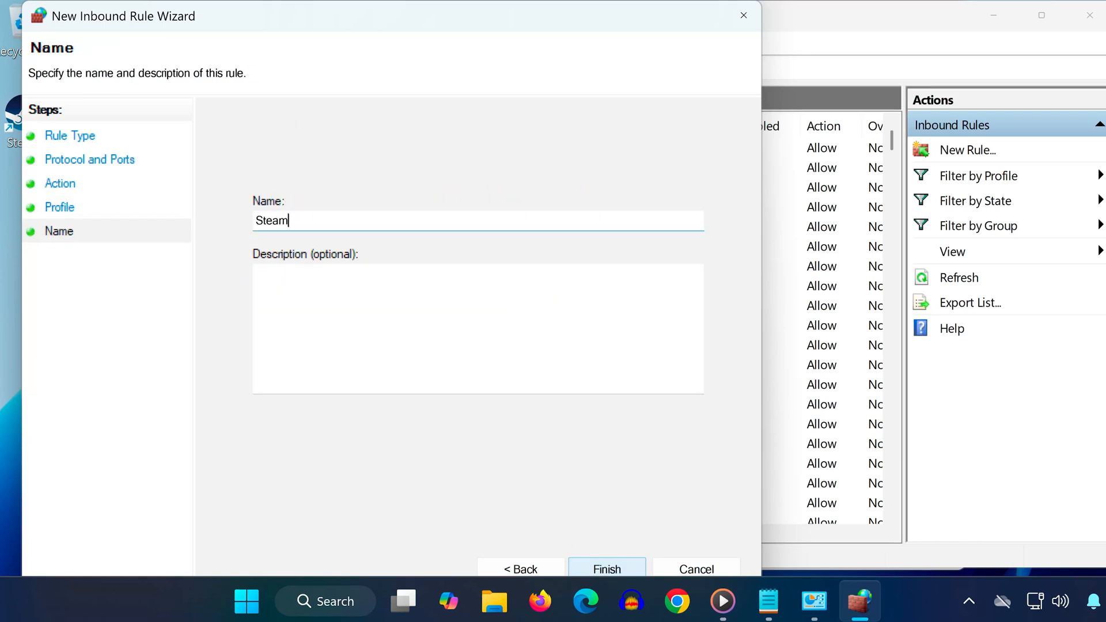
click(748, 600)
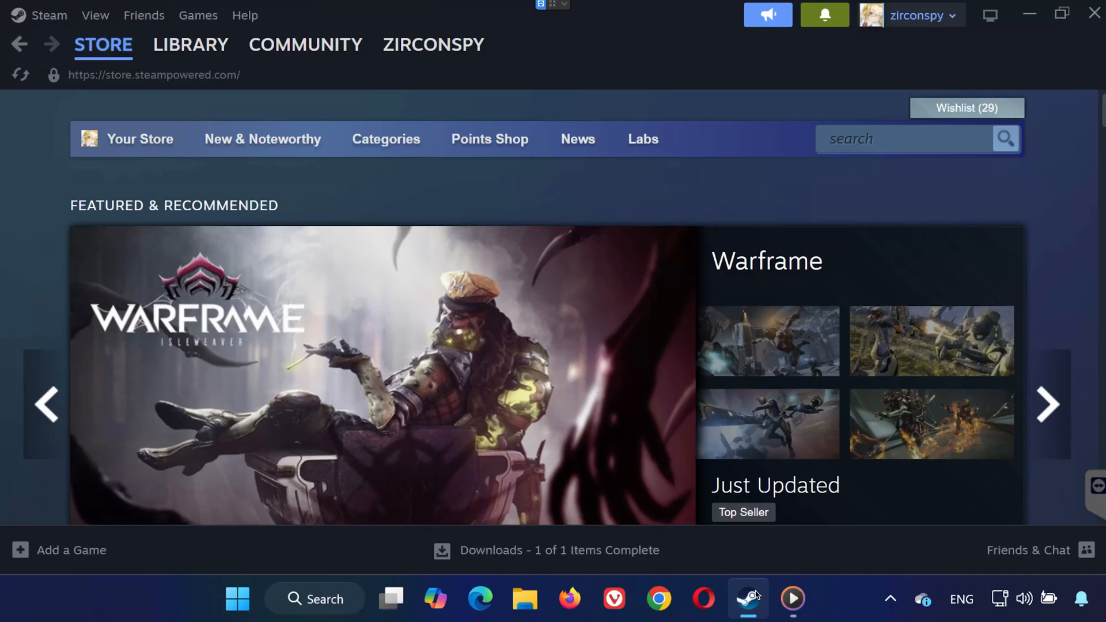
- Verify the integrity of Destiny 2's installed files from its Library properties
click(190, 45)
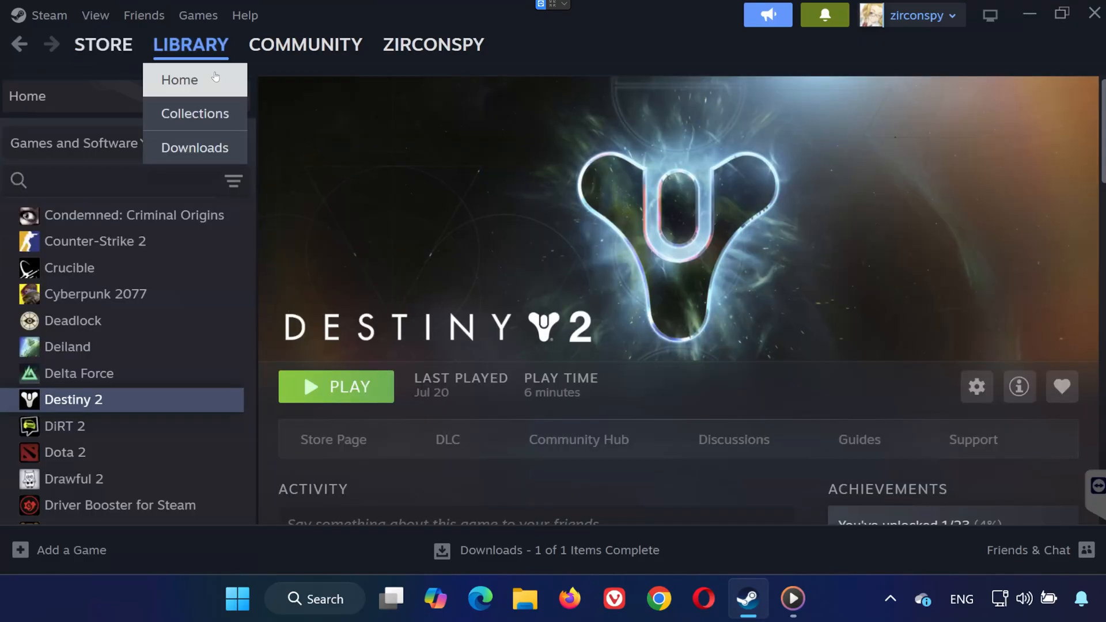
right_click(72, 399)
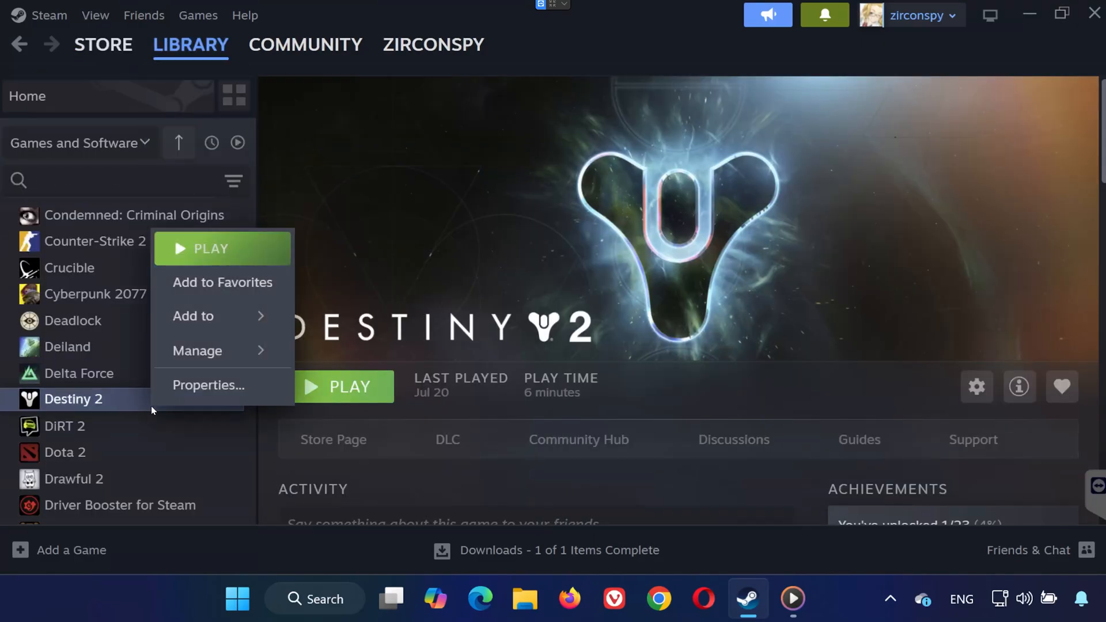
click(206, 385)
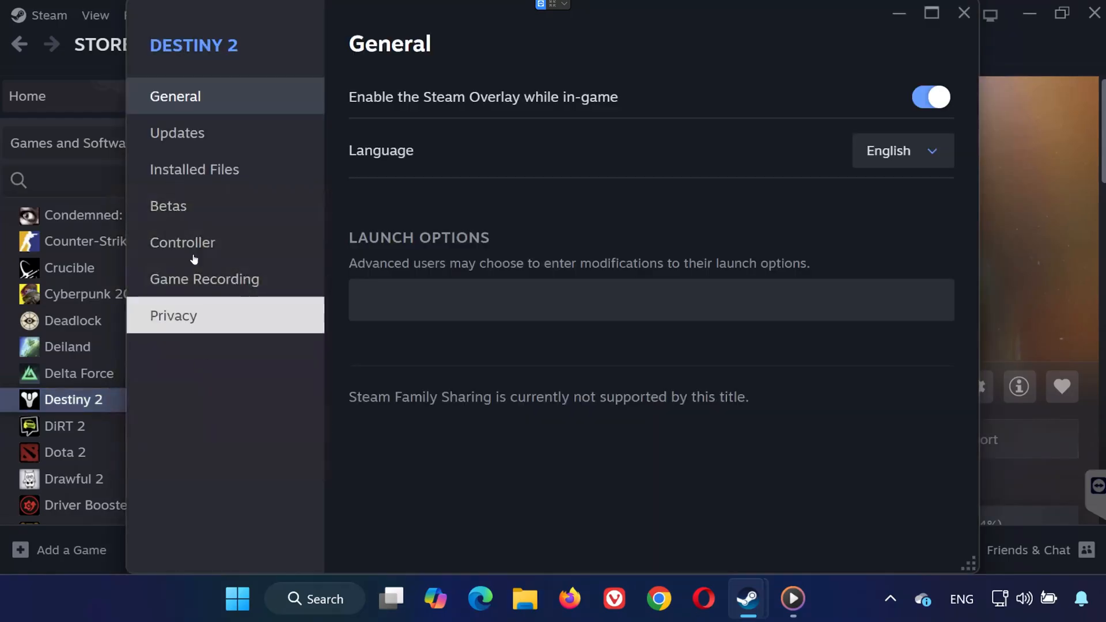
click(193, 169)
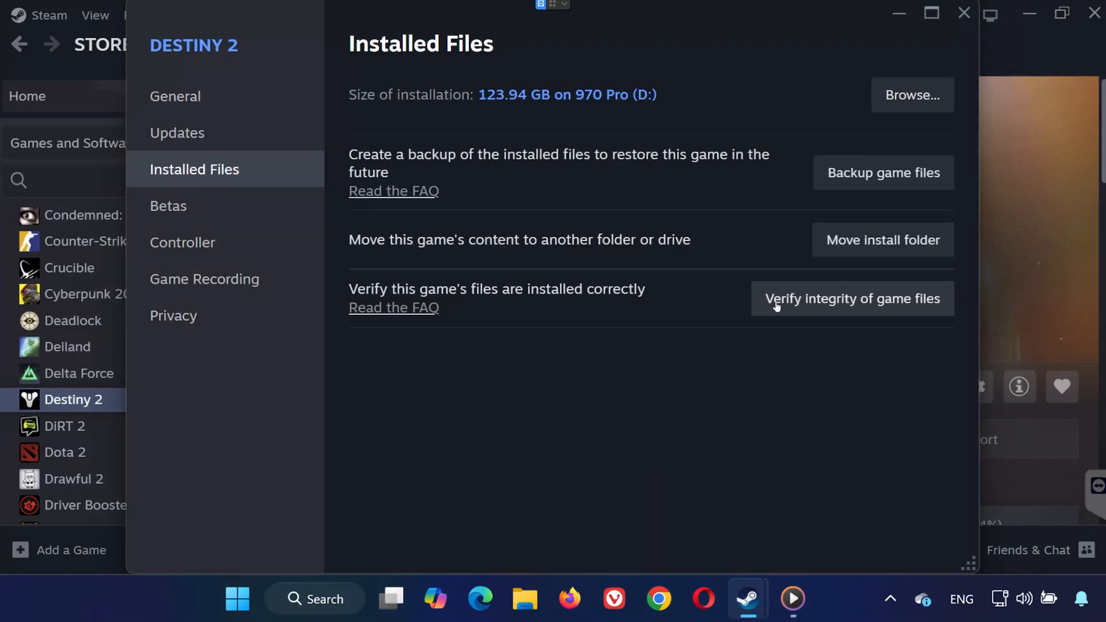
click(851, 298)
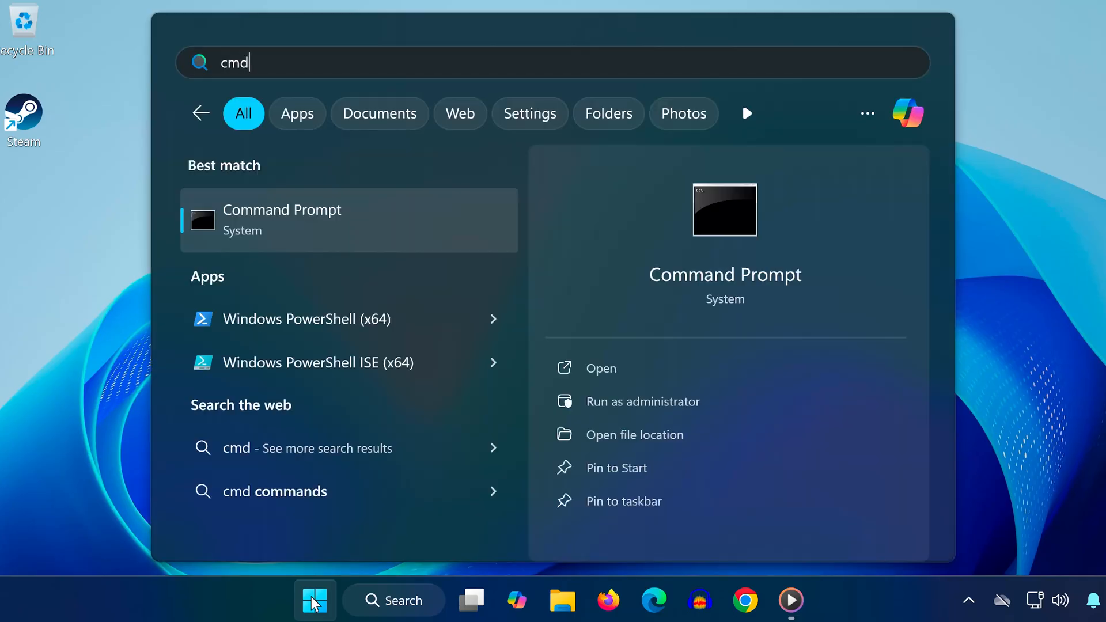
- Run Command Prompt as administrator from the cmd search result
right_click(281, 219)
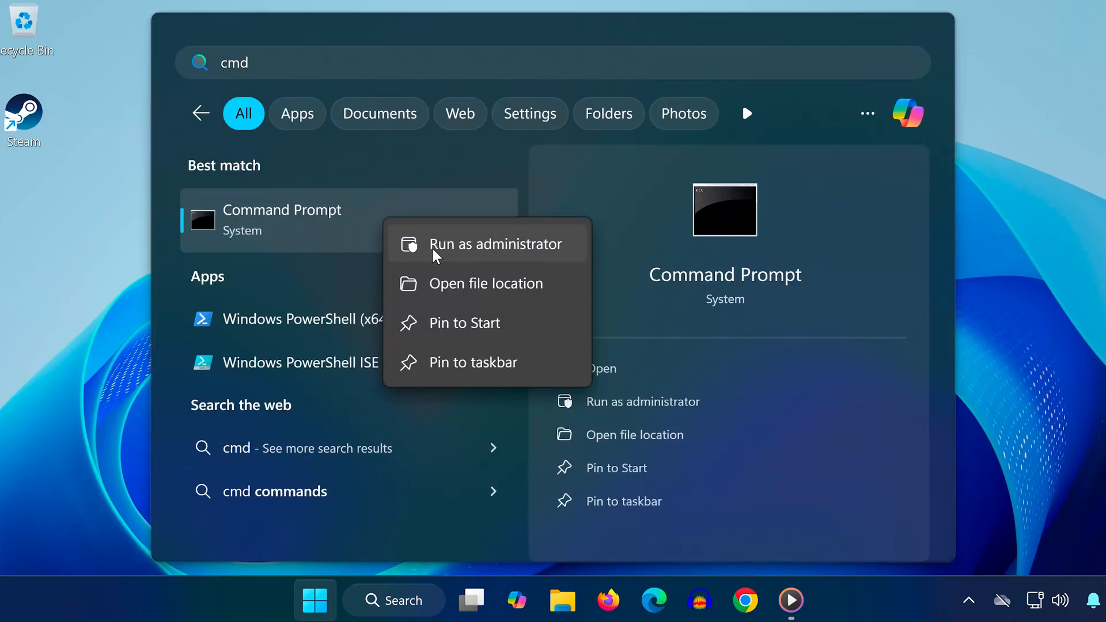
click(496, 243)
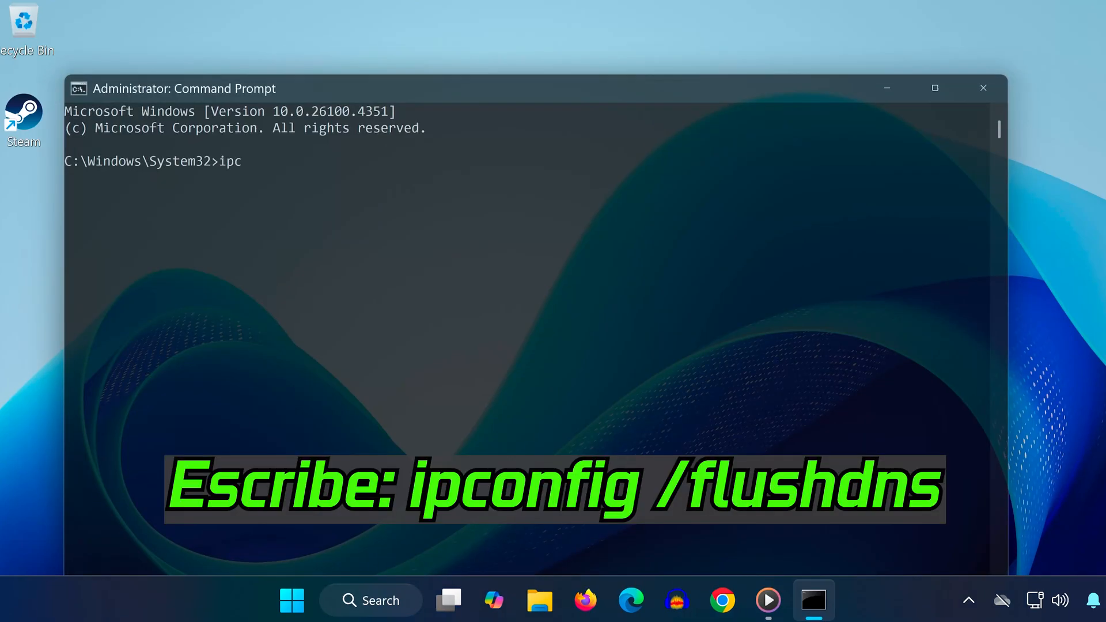
- Run ipconfig /flushdns and netsh winsock reset, close the window, return to Start
text(onfig /flushdns)
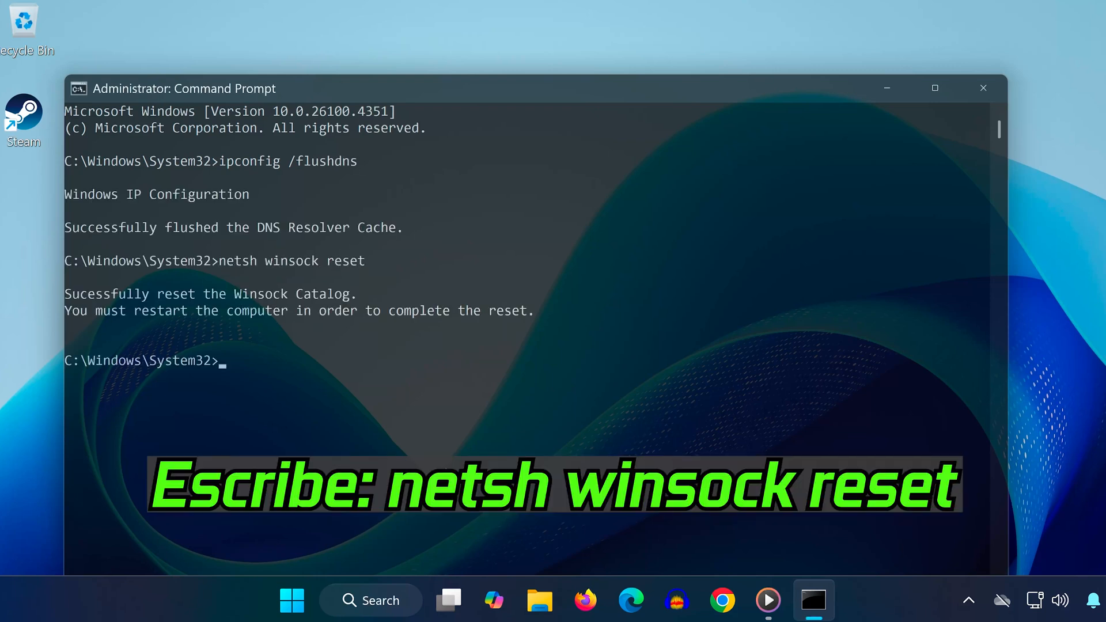
click(982, 89)
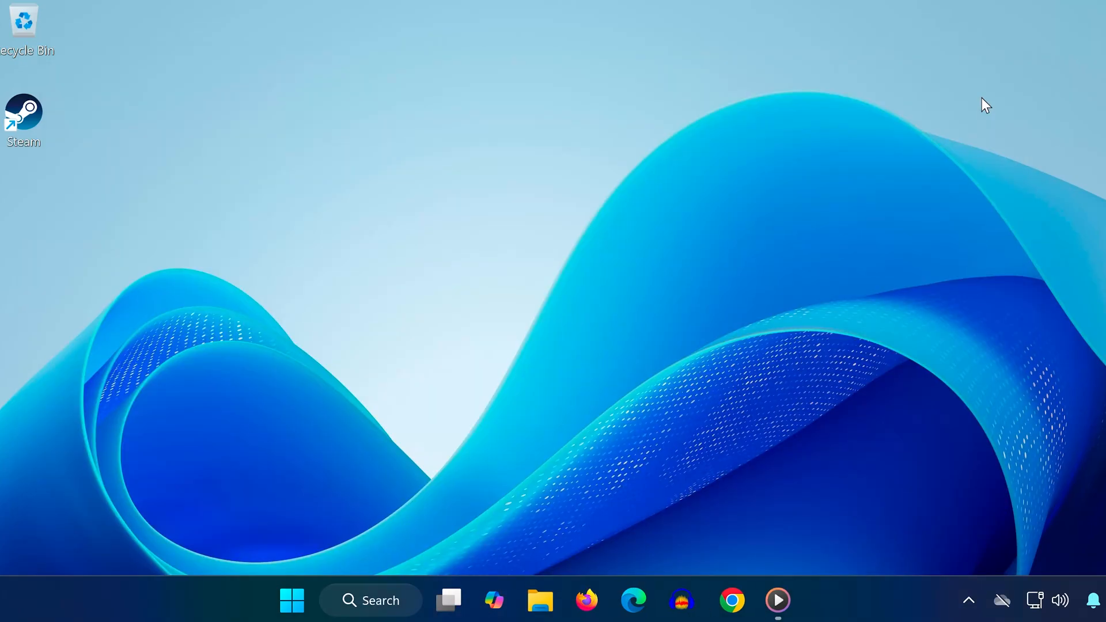
click(291, 600)
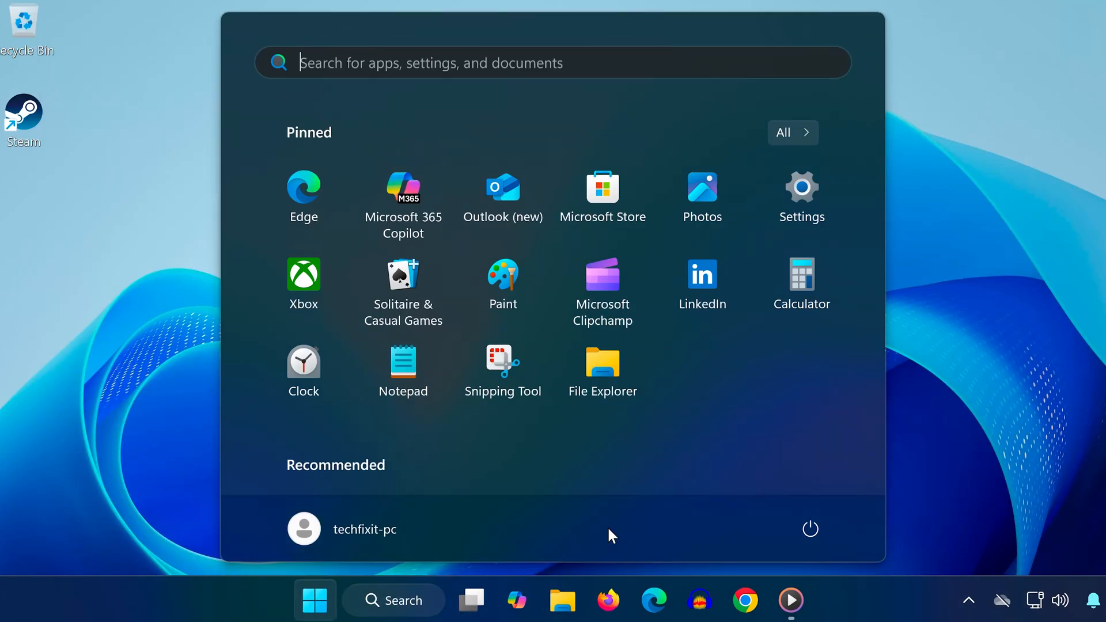